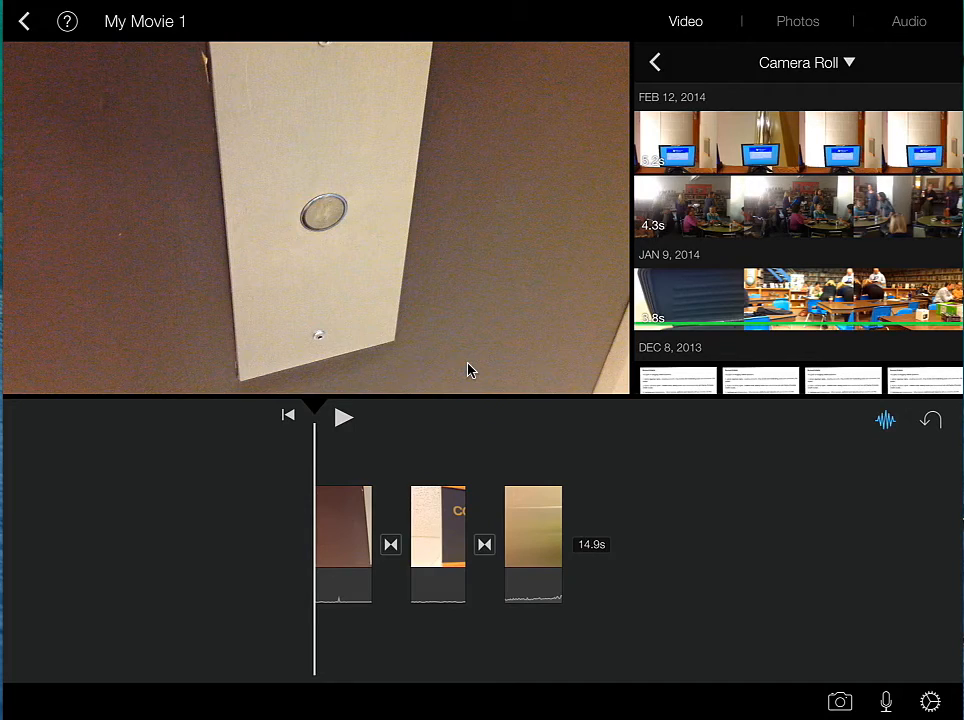
Step: Switch the media browser from videos to the Camera Roll photos
left_click(797, 21)
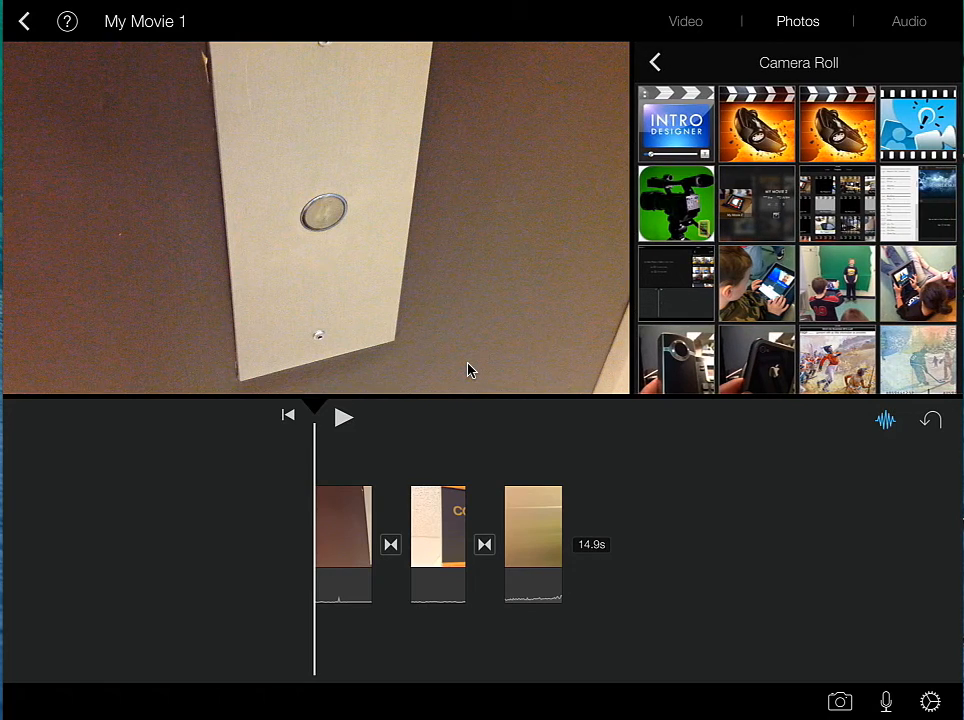
scroll("down", 3)
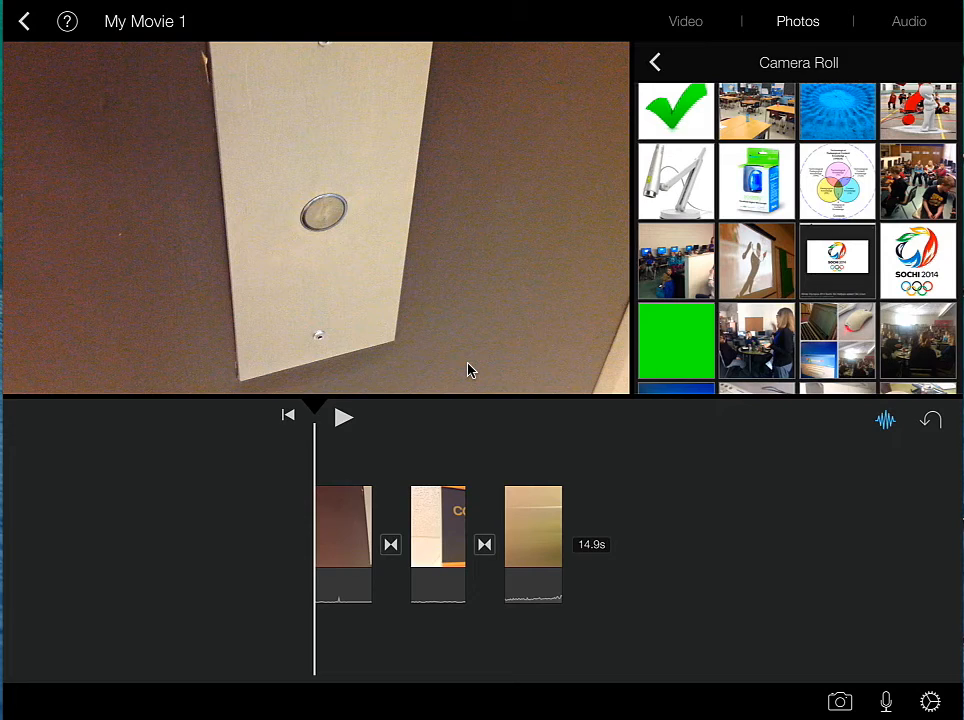
scroll("up", 3)
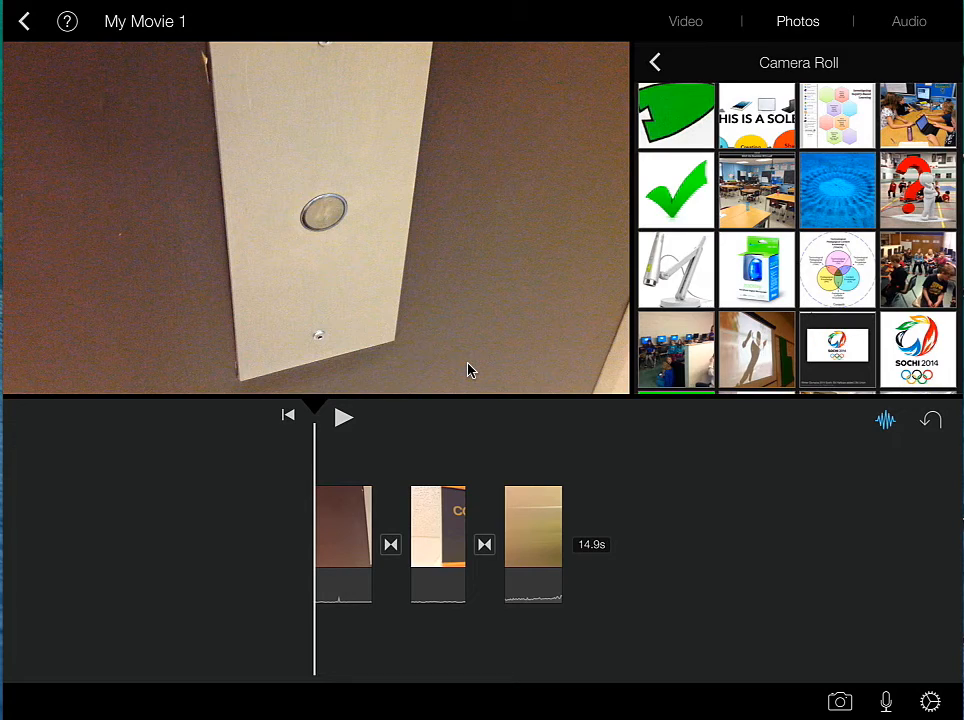
scroll("down", 3)
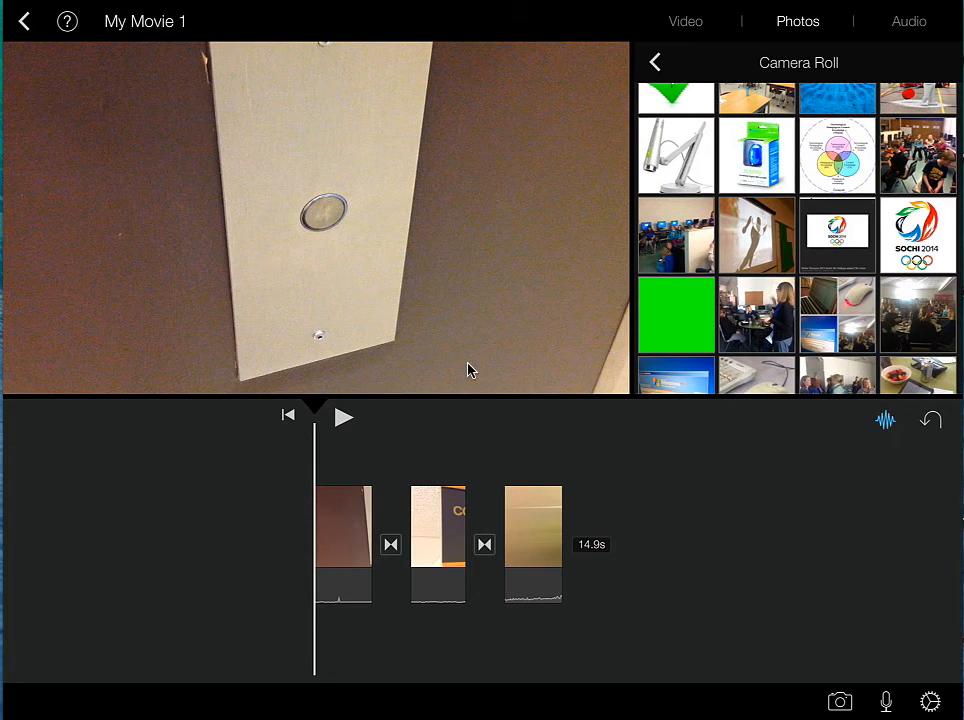
scroll("down", 3)
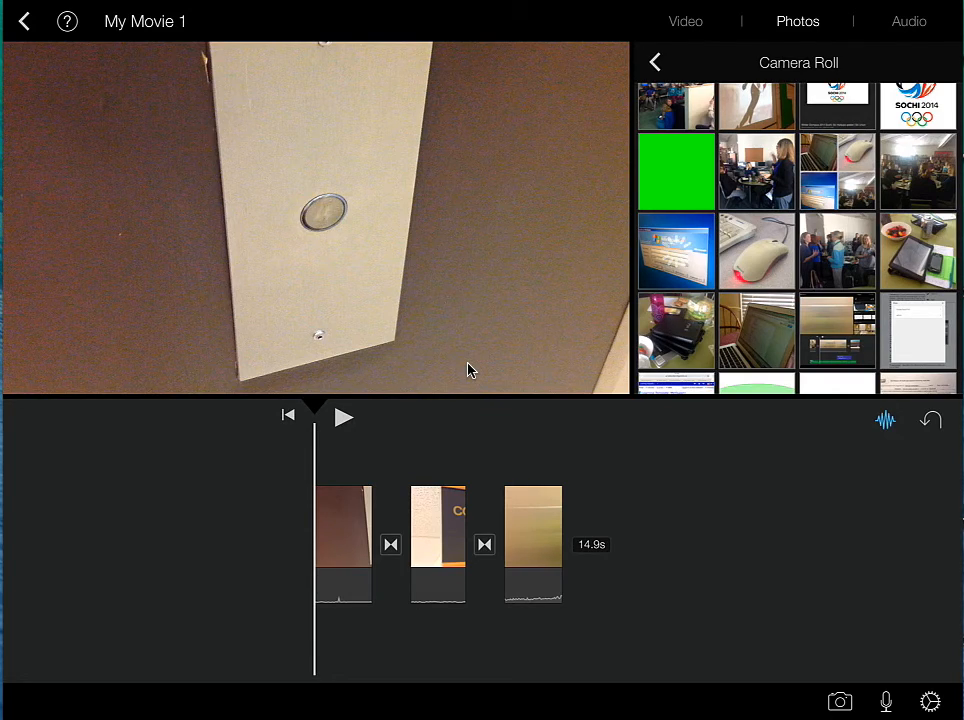
Step: Add the Windows XP login photo and the computer mouse photo to the timeline
left_click(676, 251)
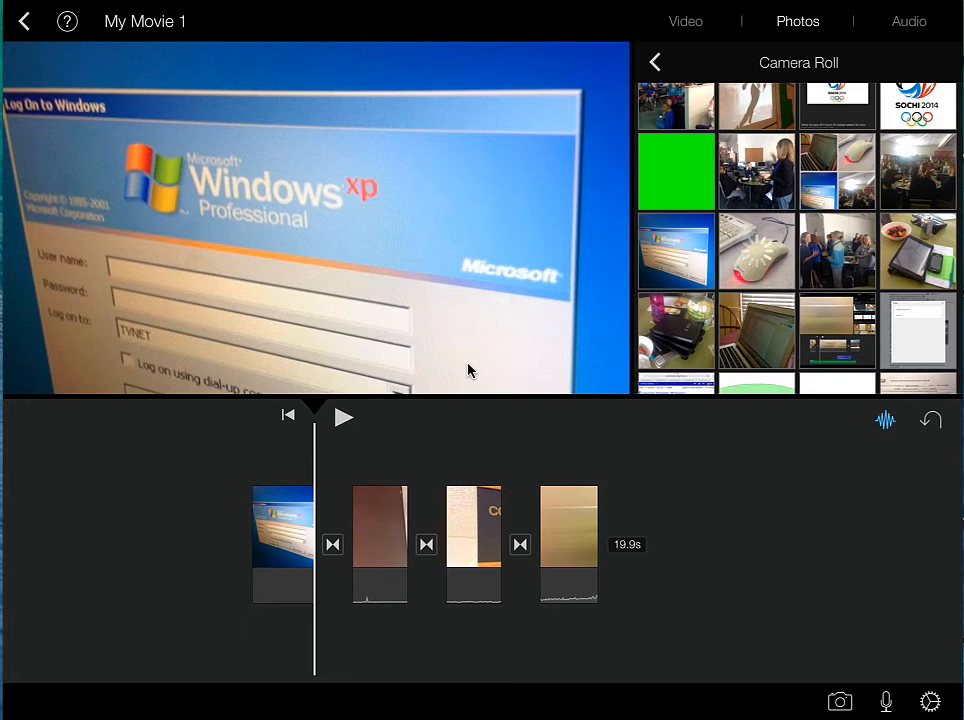
left_click(756, 251)
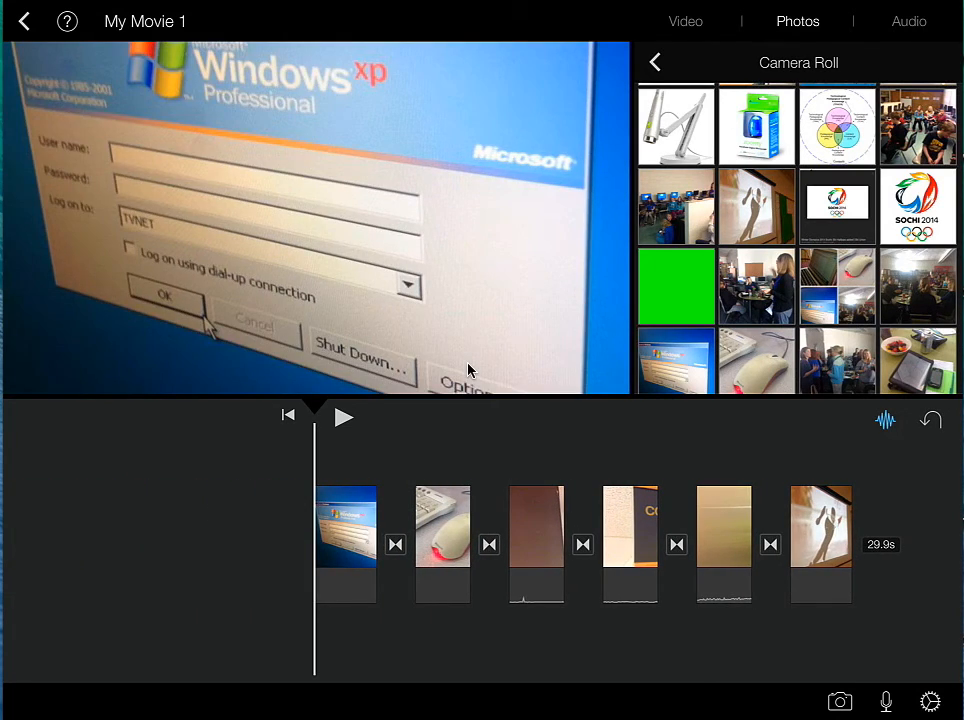
Step: Move the mouse photo after the second video clip and play the movie
left_click(354, 544)
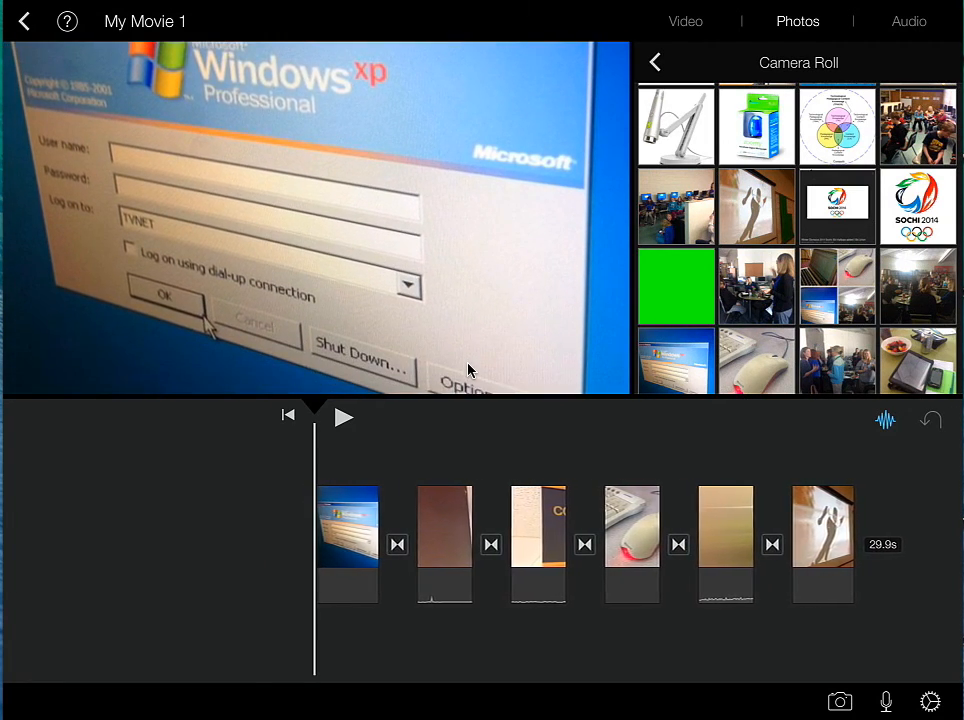
left_click(343, 417)
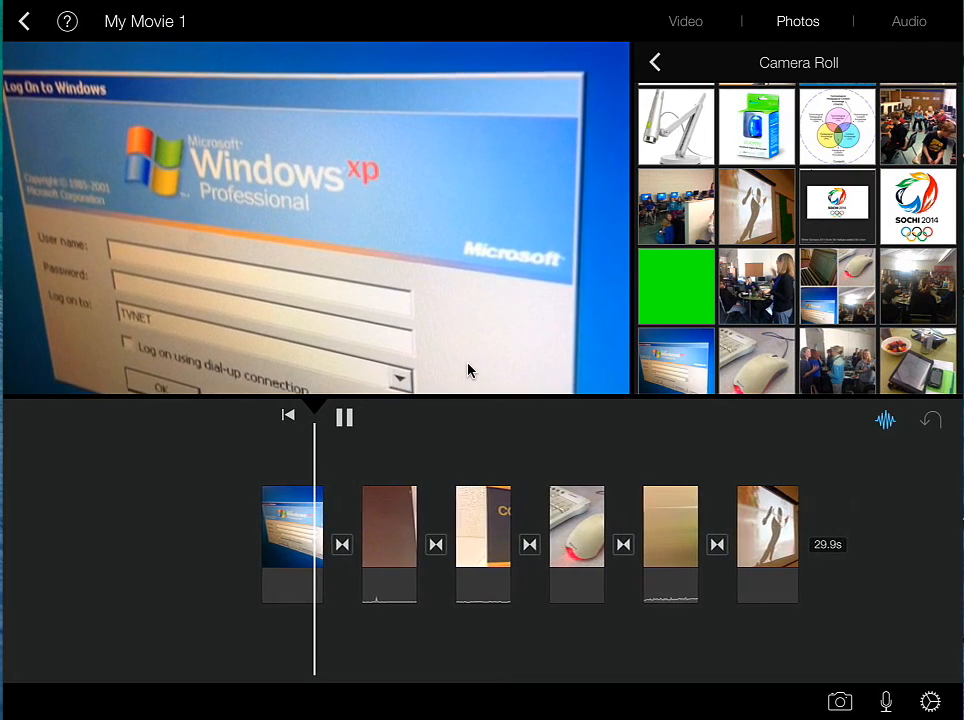
left_click(344, 417)
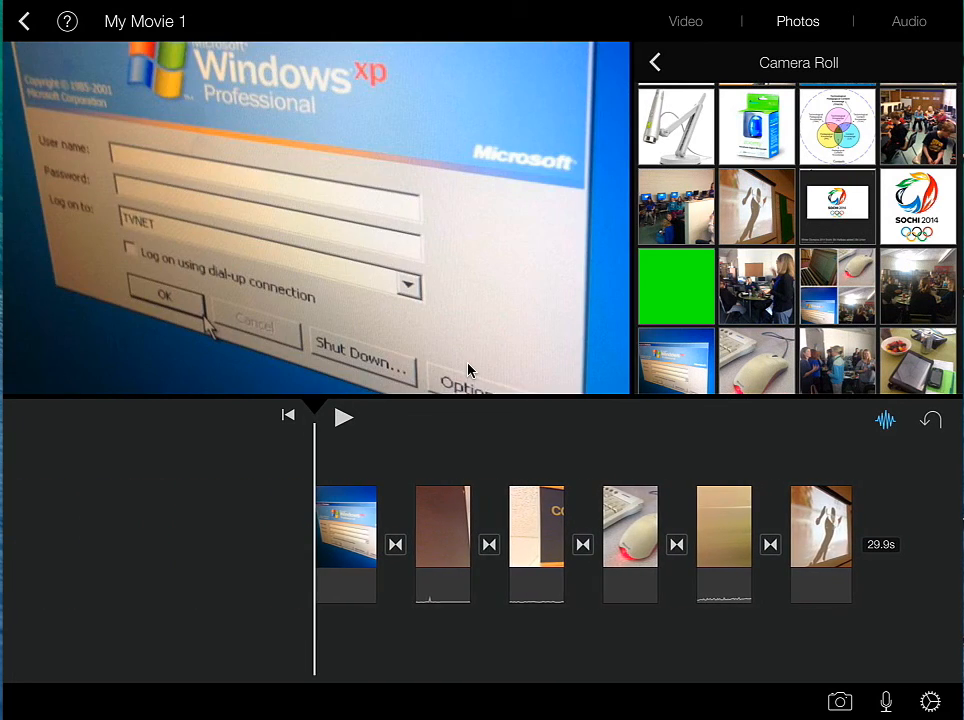
left_click(345, 543)
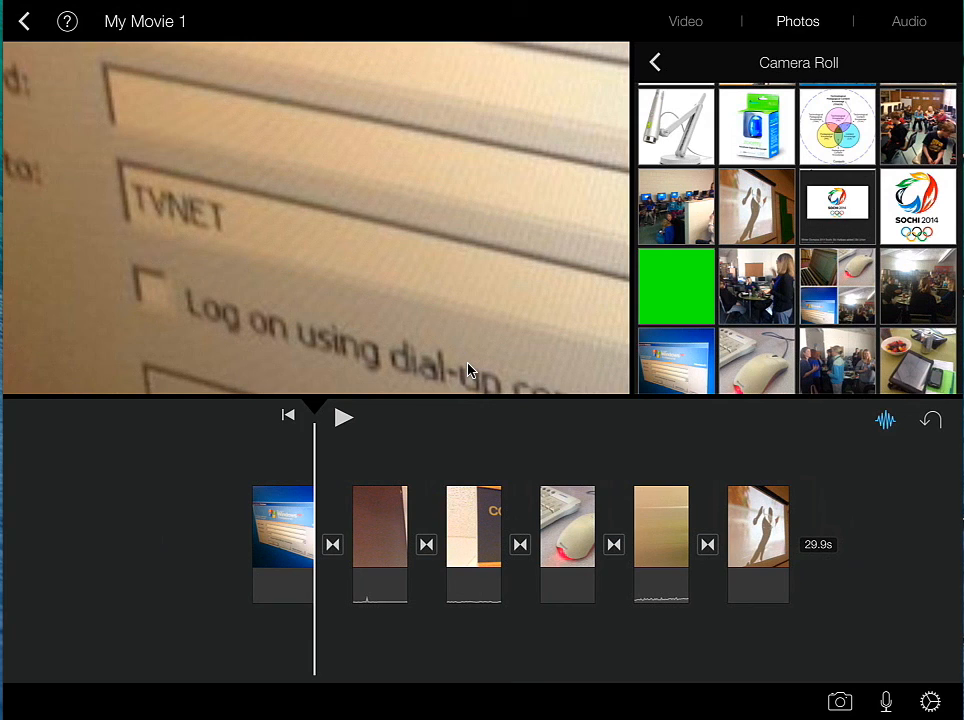
Step: Set the Ken Burns end position on the Windows XP login photo
left_click(283, 543)
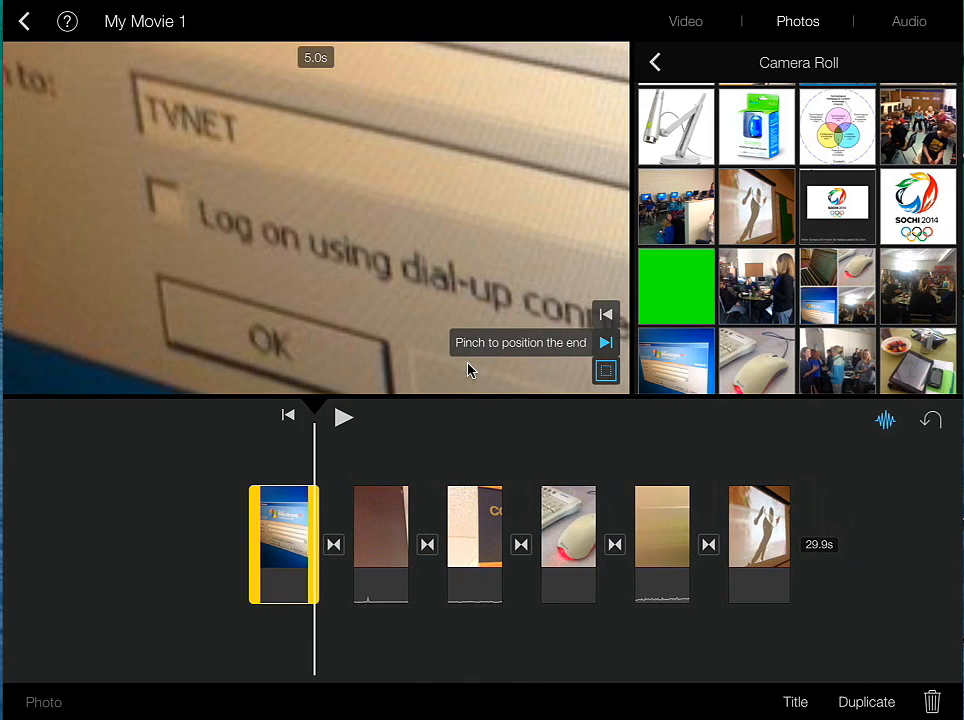